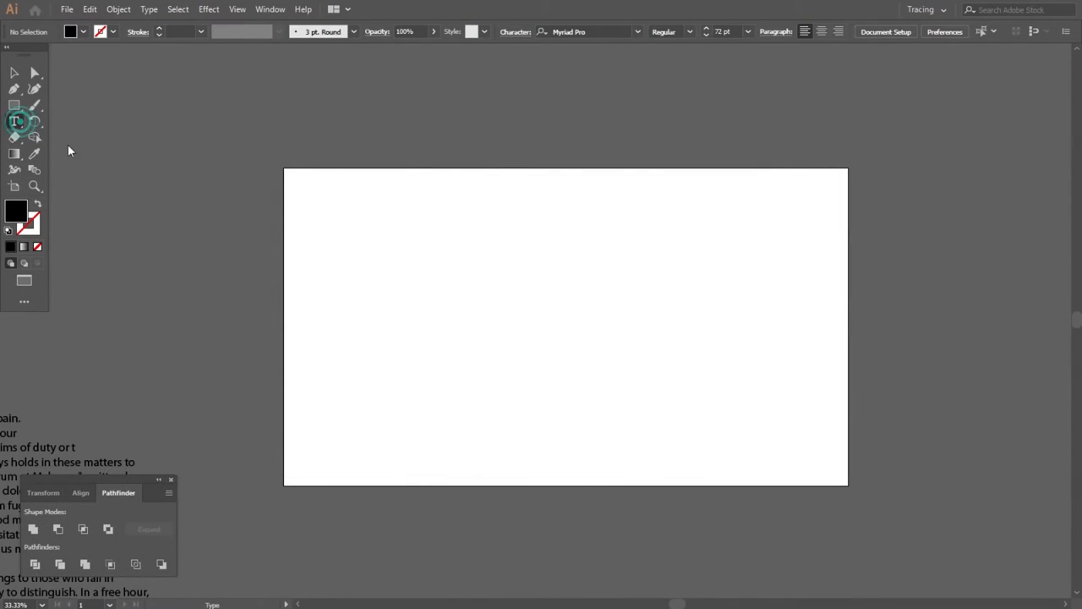
Step: Type the word 'GTX' on the artboard and scale it to fill the page
text(G)
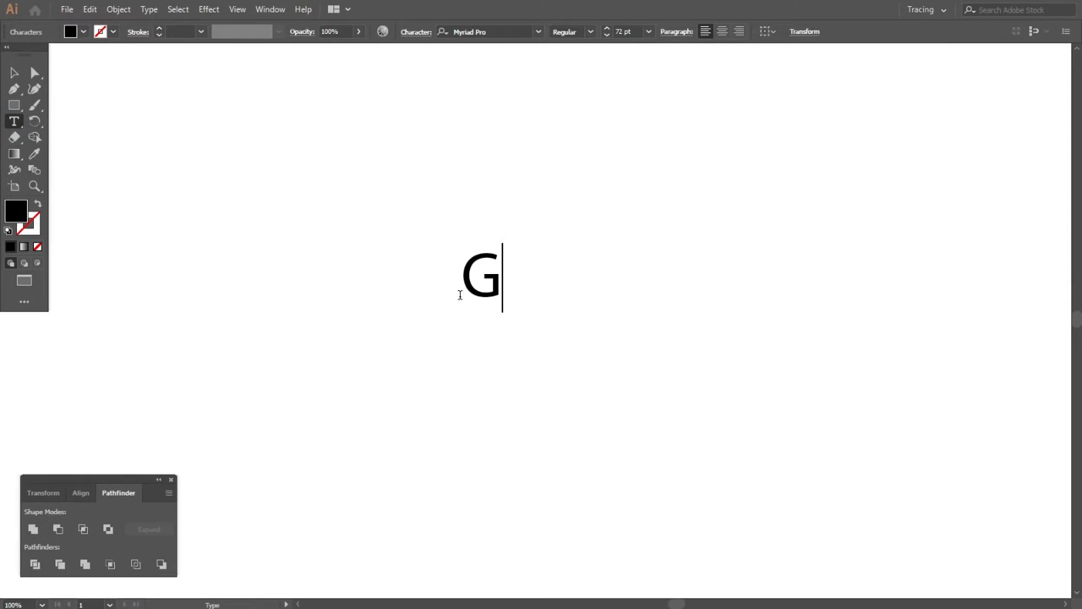
text(TX)
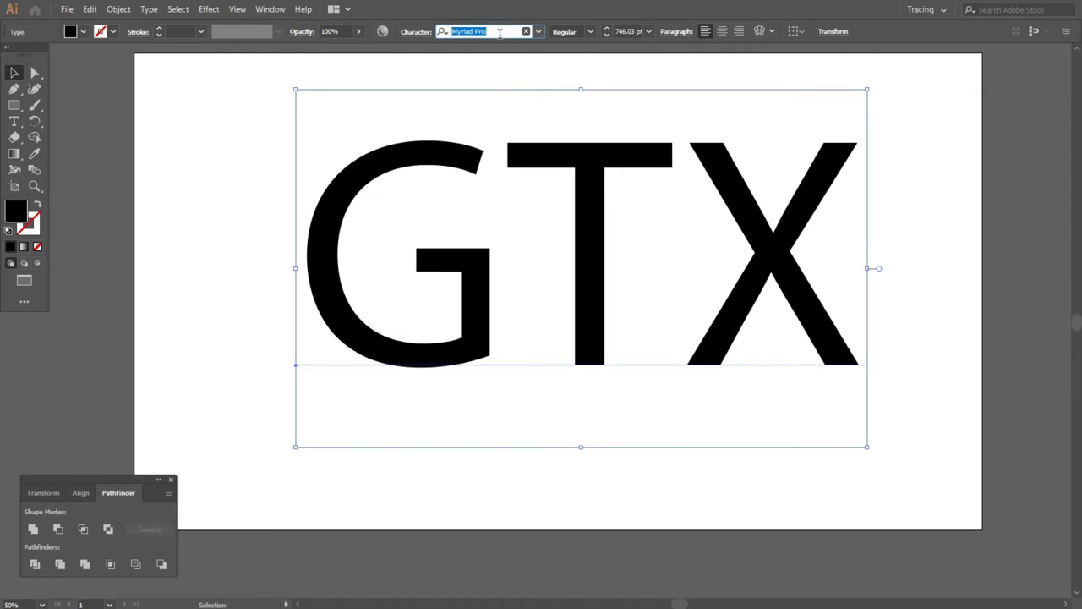
Step: Set GTX in Nexa Black, create outlines, release compound paths, and ungroup the letters
text(nexa)
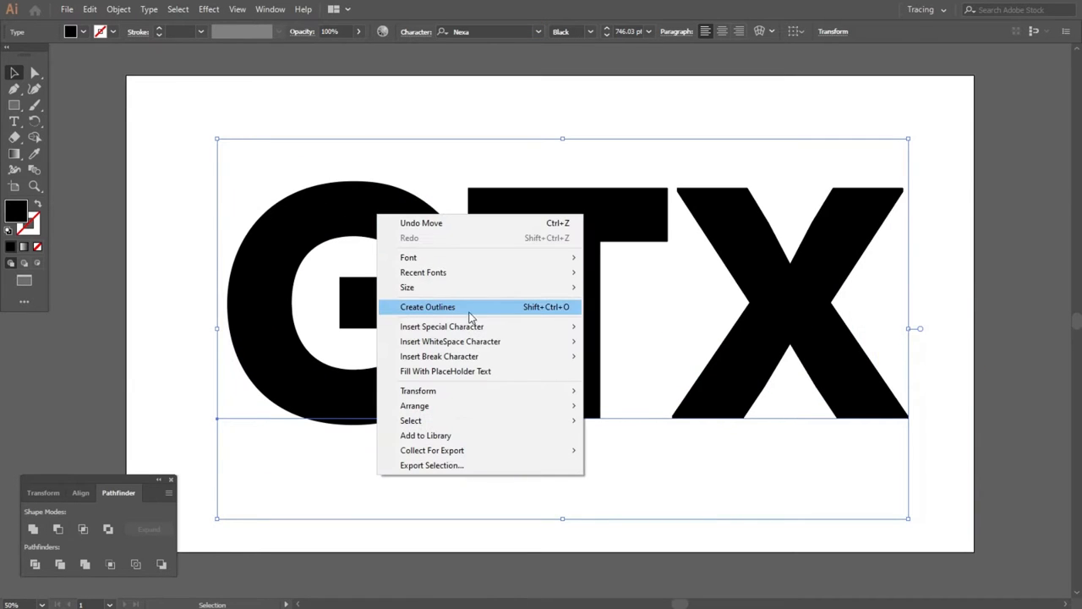
click(117, 9)
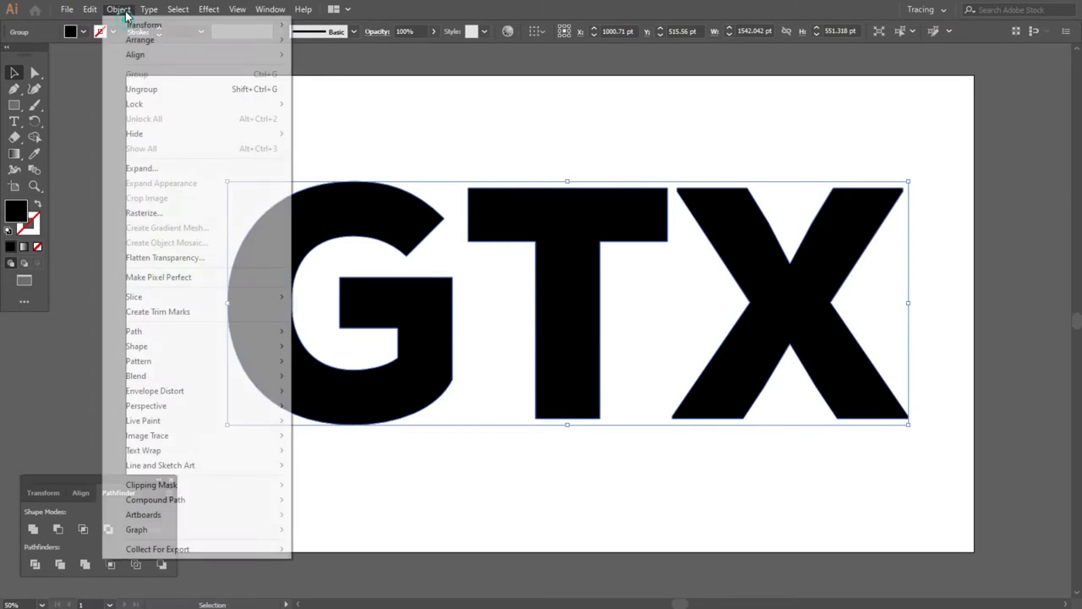
mouse_move(155, 499)
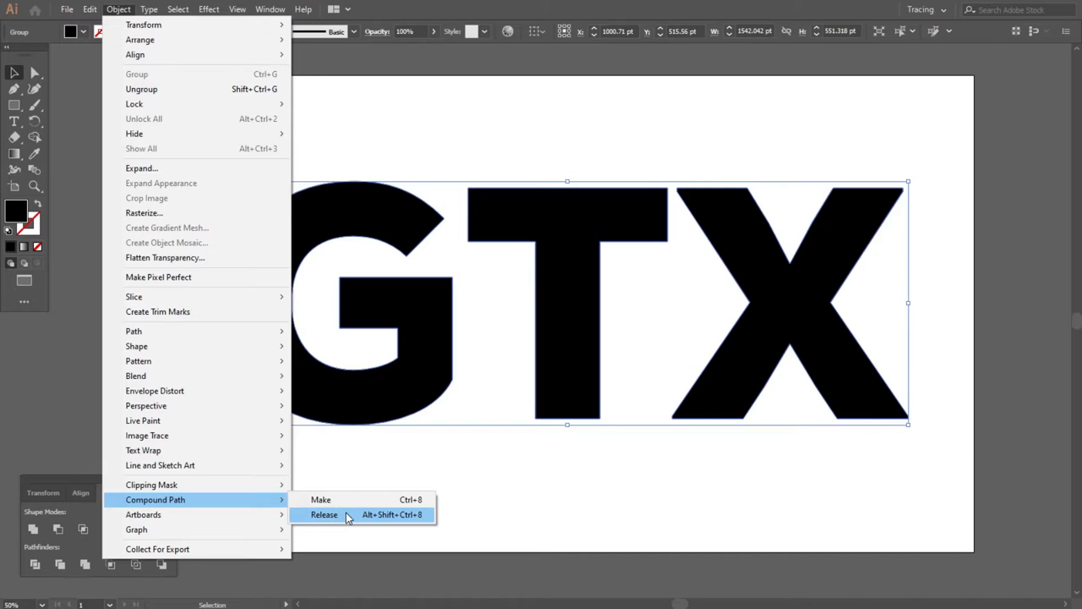
click(324, 514)
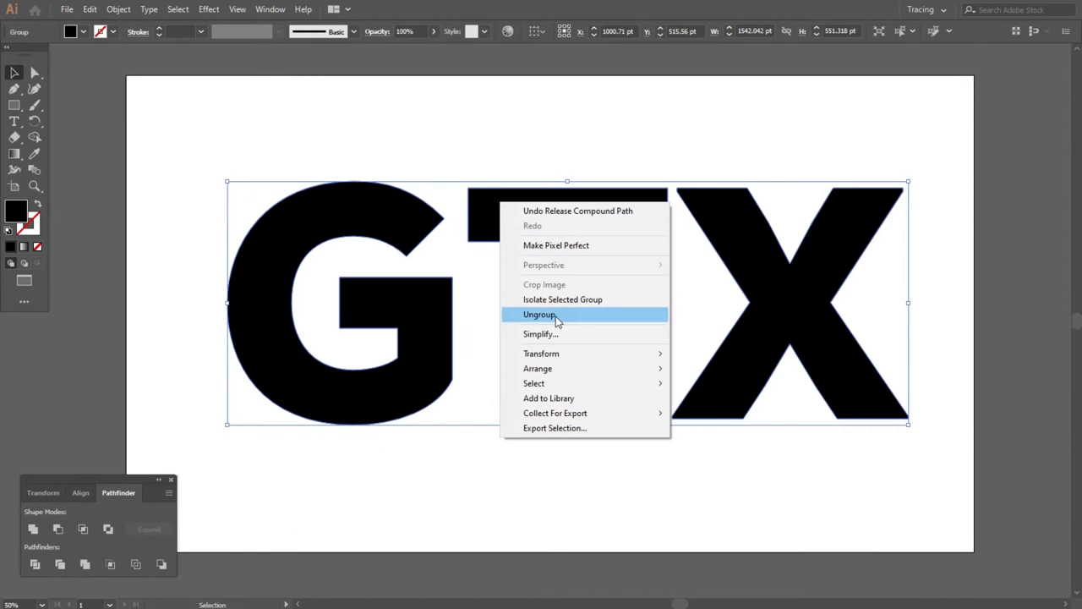
click(539, 314)
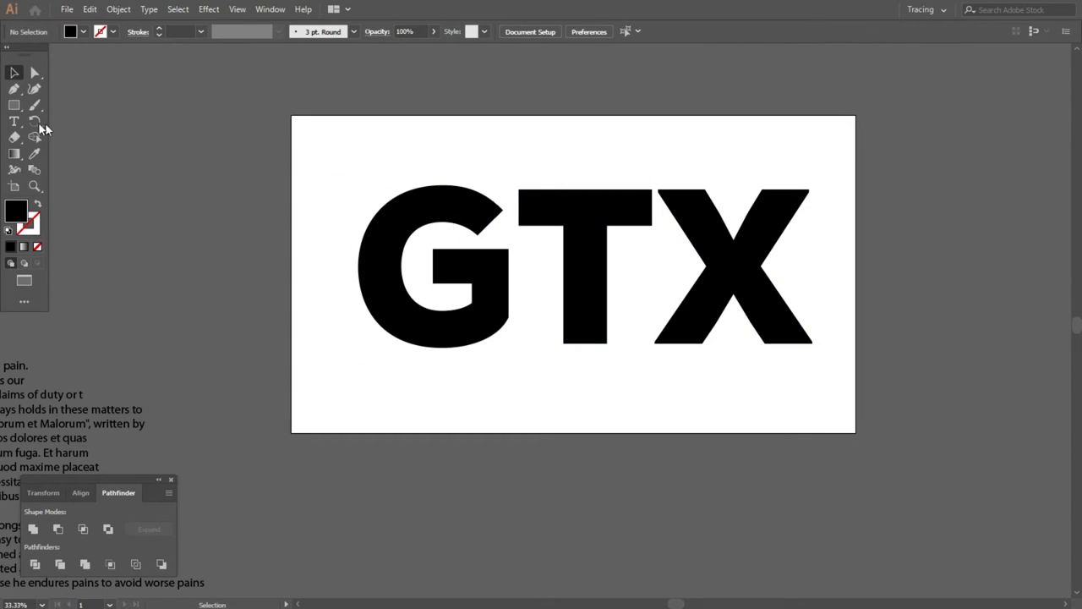
Step: Fill the G outline with 10 pt area-type placeholder text
click(747, 32)
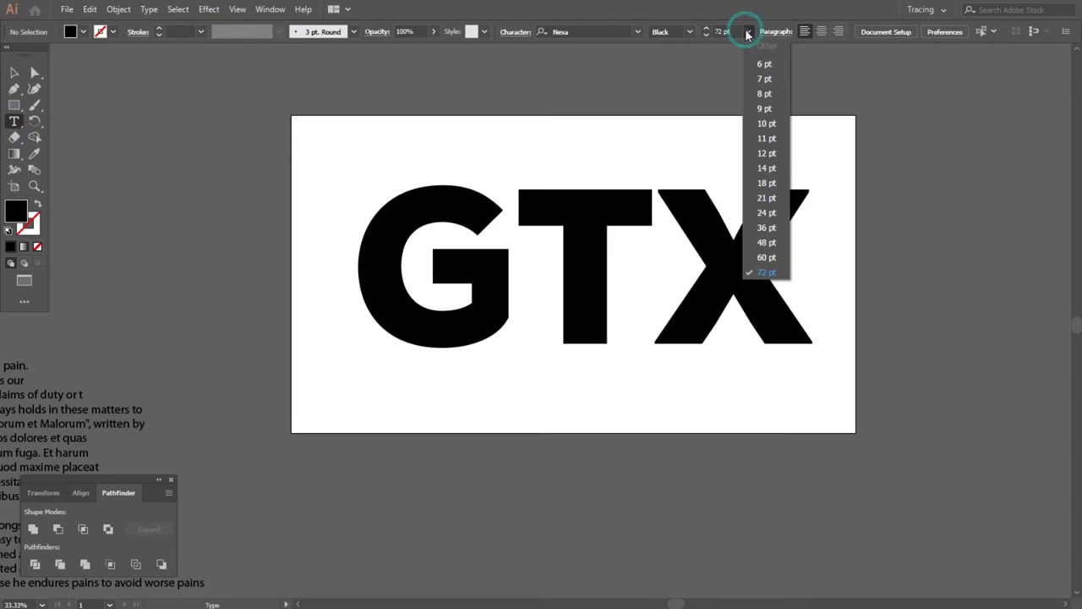
click(765, 122)
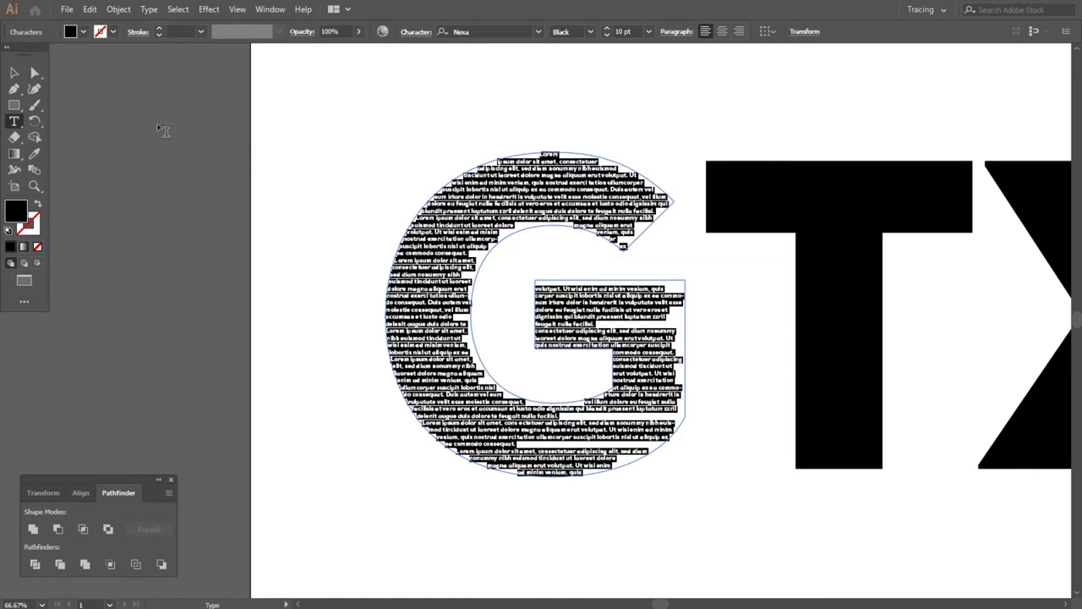
click(270, 9)
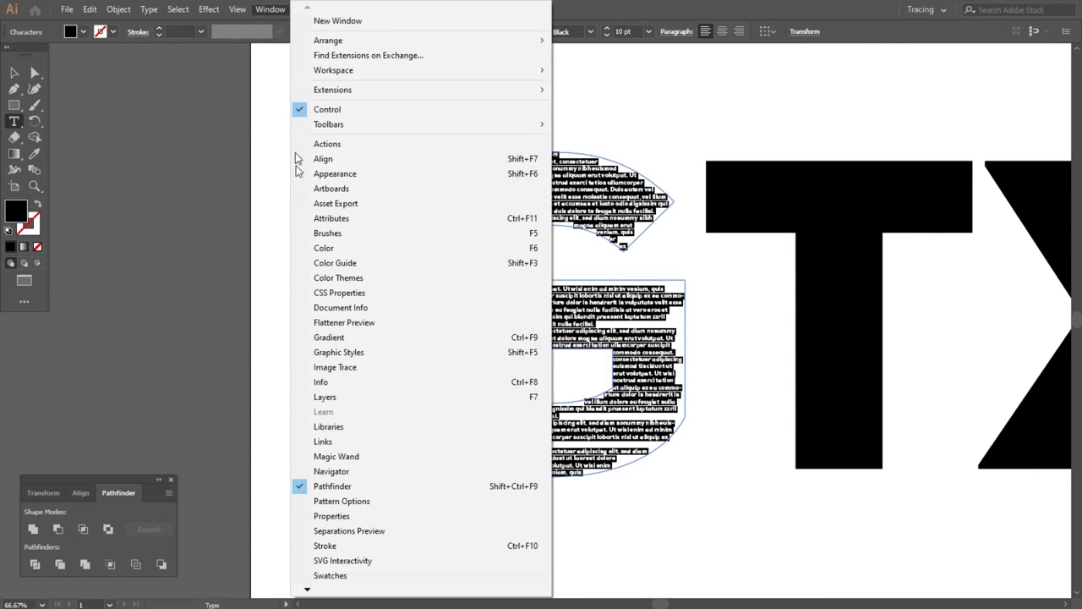
mouse_move(364, 515)
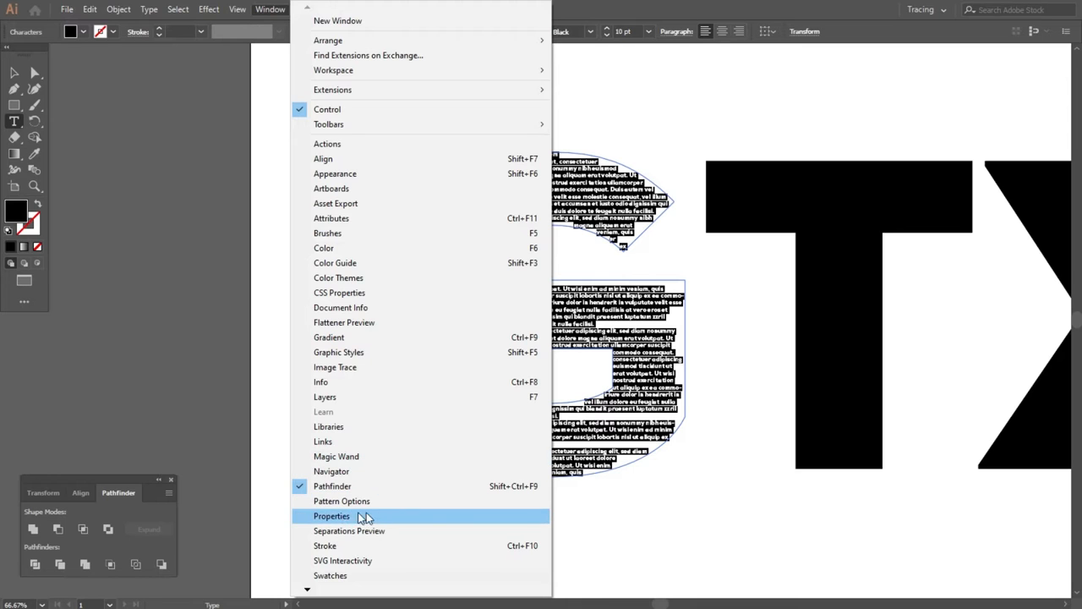
Step: Justify the paragraph in Properties and fill the T and X outlines with area text
click(332, 516)
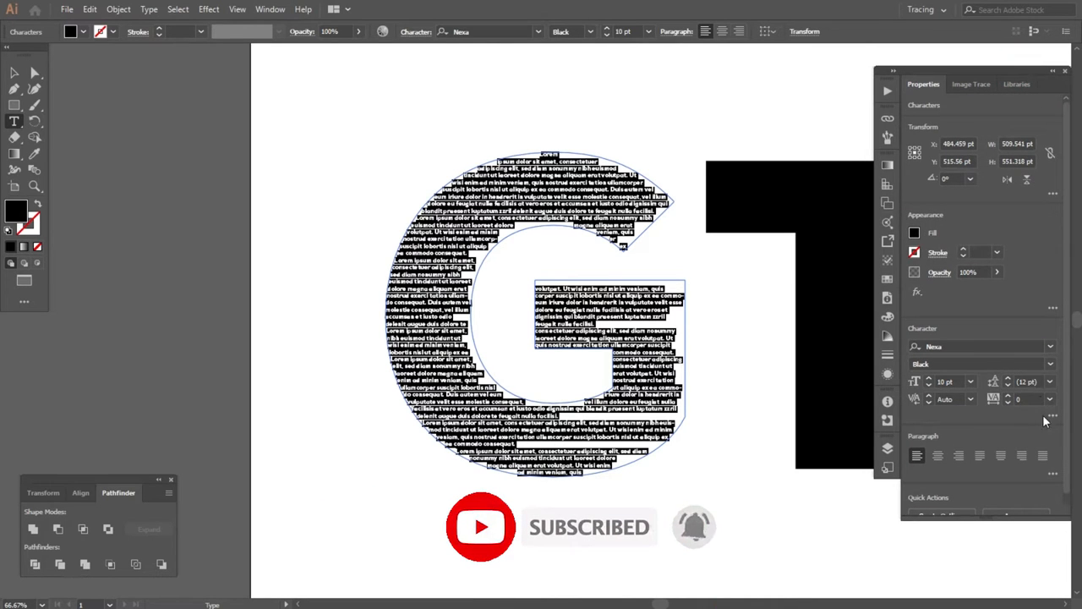
click(1042, 456)
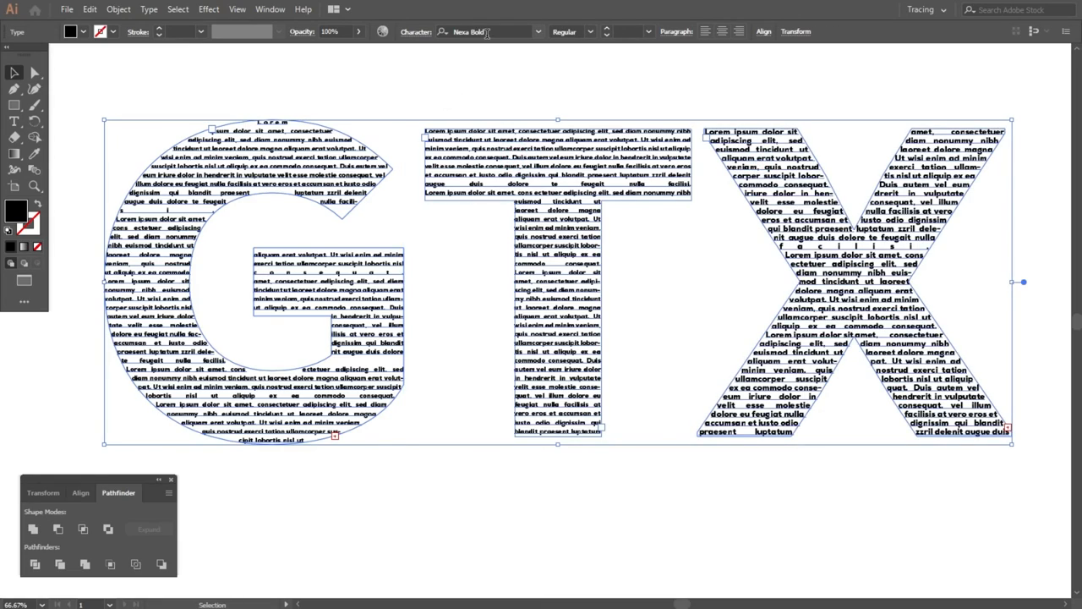
Step: Draw an artboard-sized #000000 rectangle and send it behind the letters
click(495, 31)
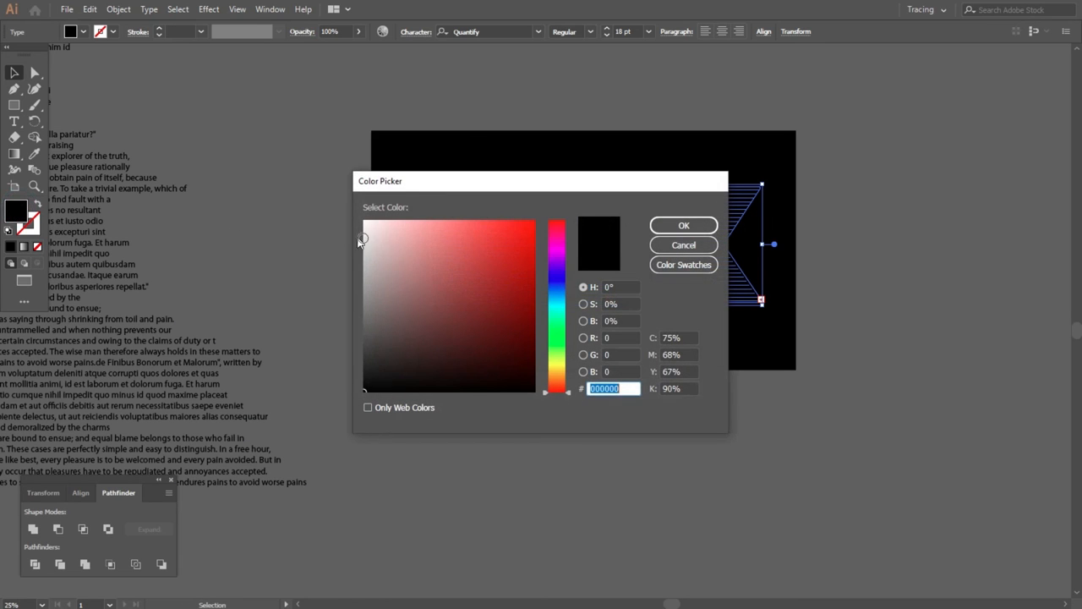
click(683, 225)
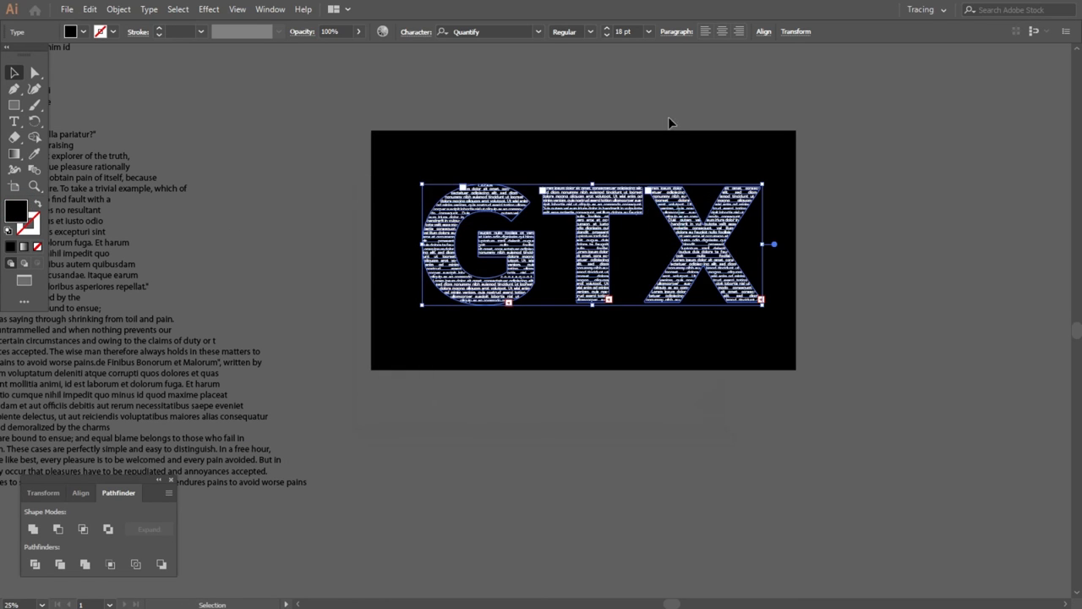